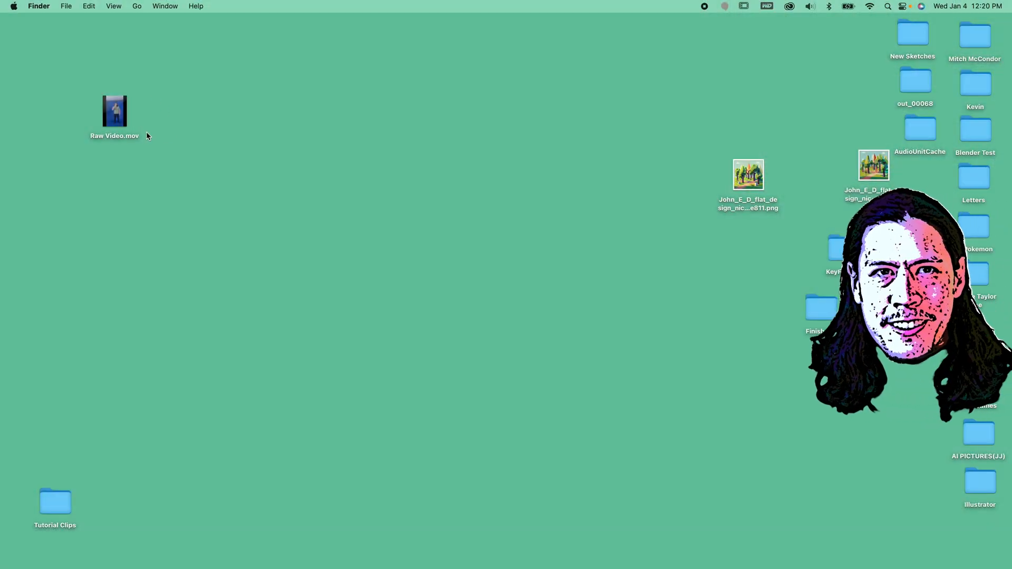
- Preview Raw Video.mov in QuickTime, then open it with Adobe After Effects 2023
click(114, 111)
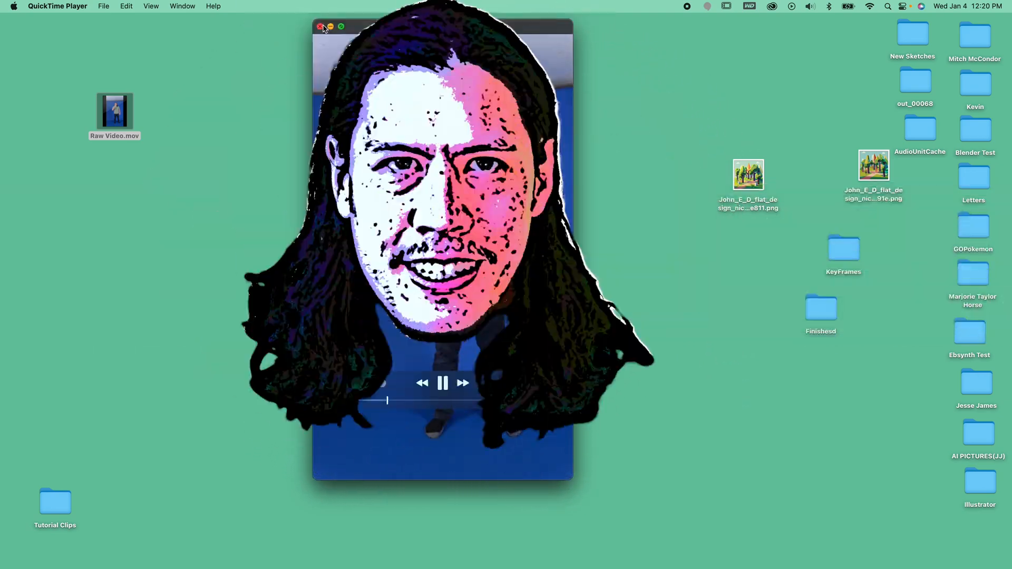
right_click(114, 110)
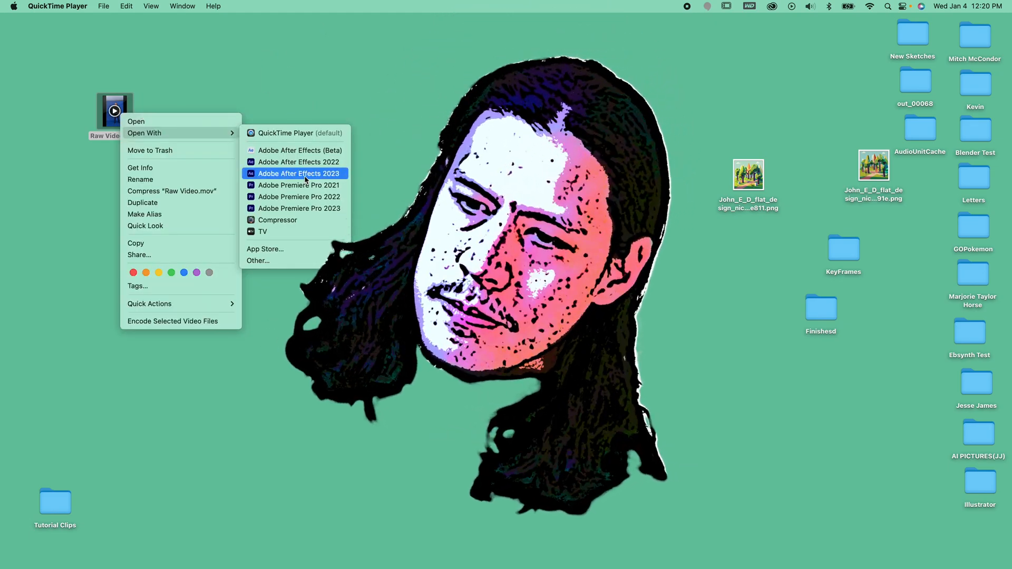
click(299, 173)
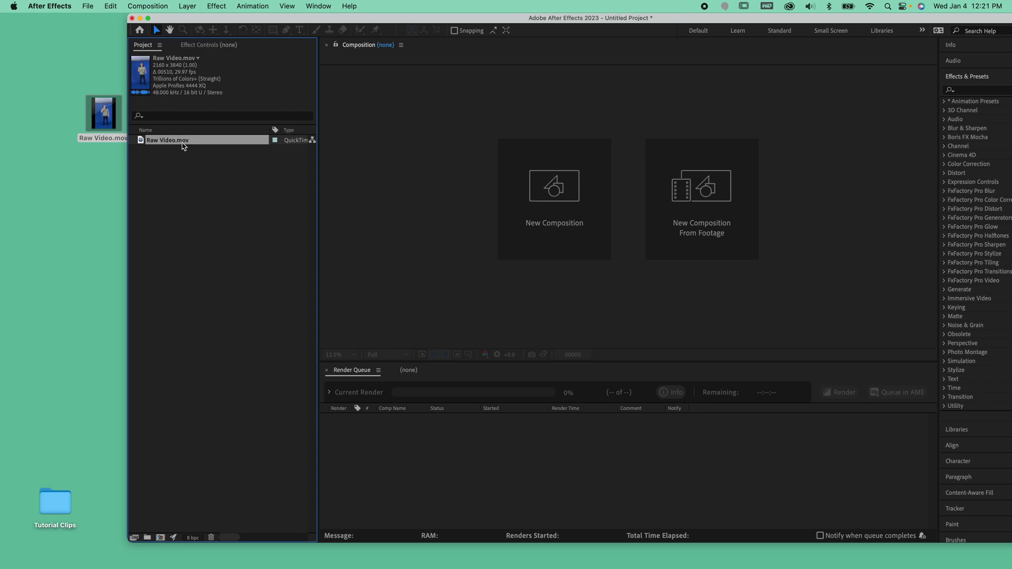
- Create a composition from Raw Video and expose the Keylight Screen Matte settings
click(701, 188)
text(keylight)
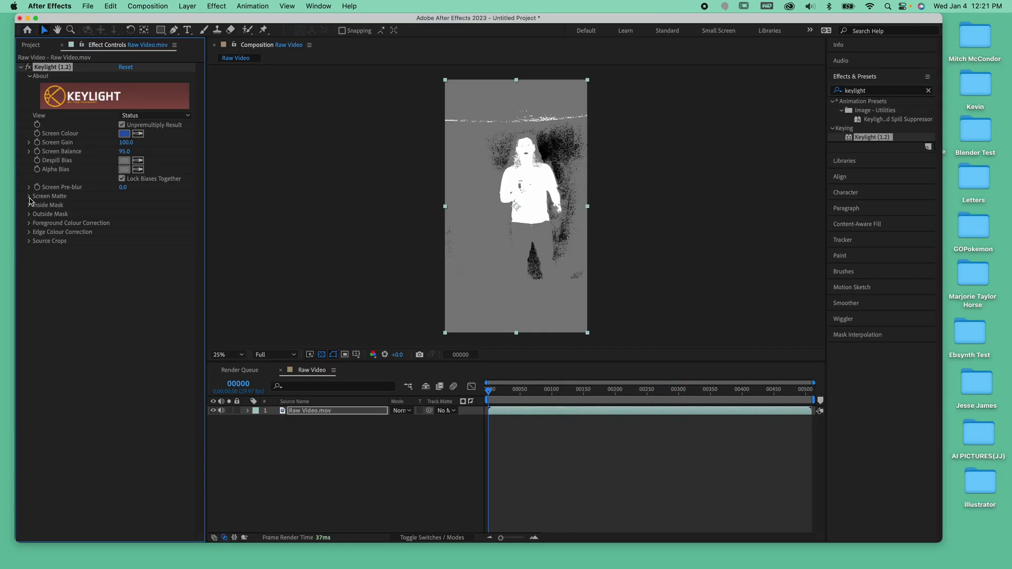
click(29, 196)
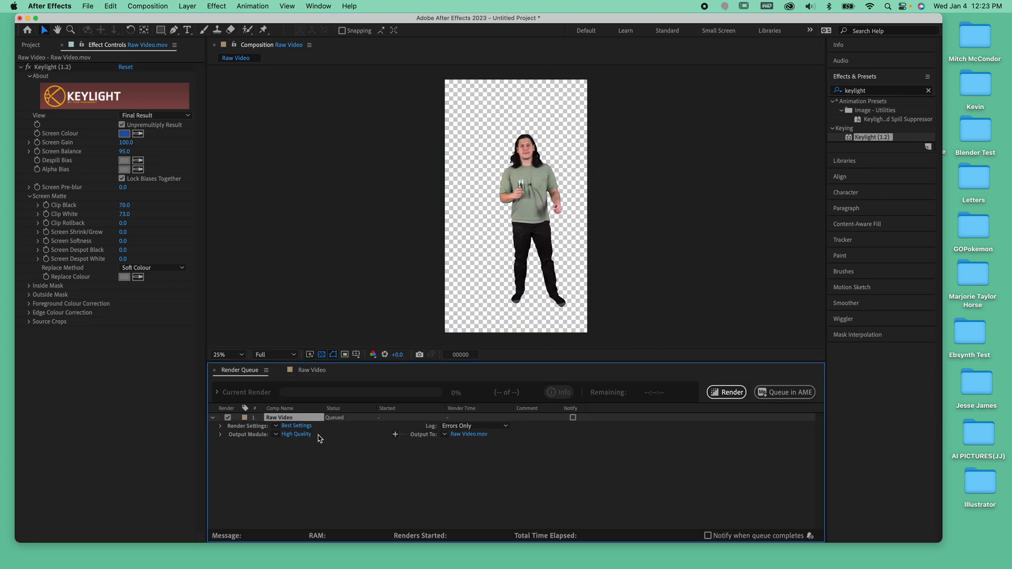
- Set the Render Queue output module to PNG Sequence and render the keyed comp
click(295, 433)
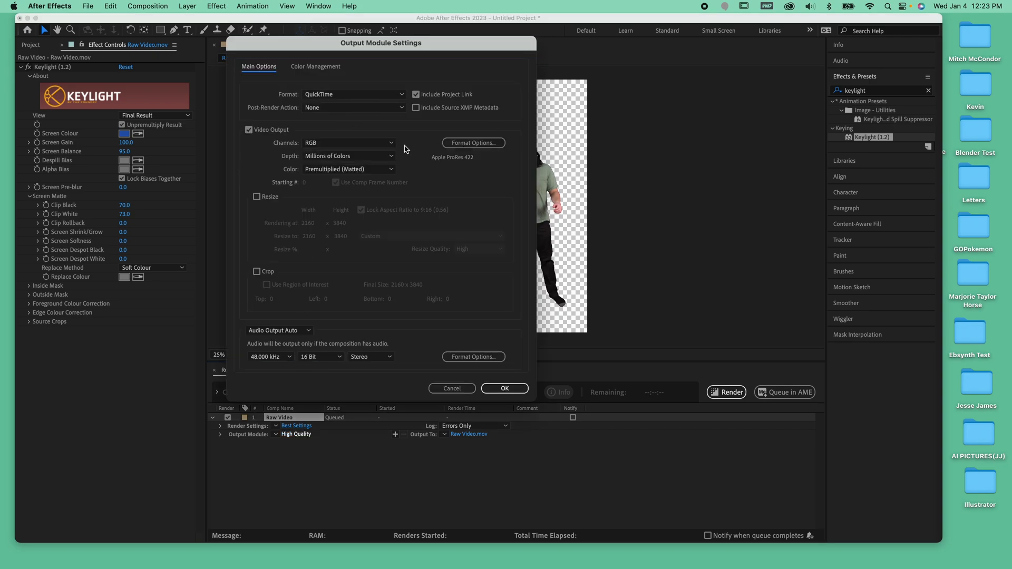
click(504, 388)
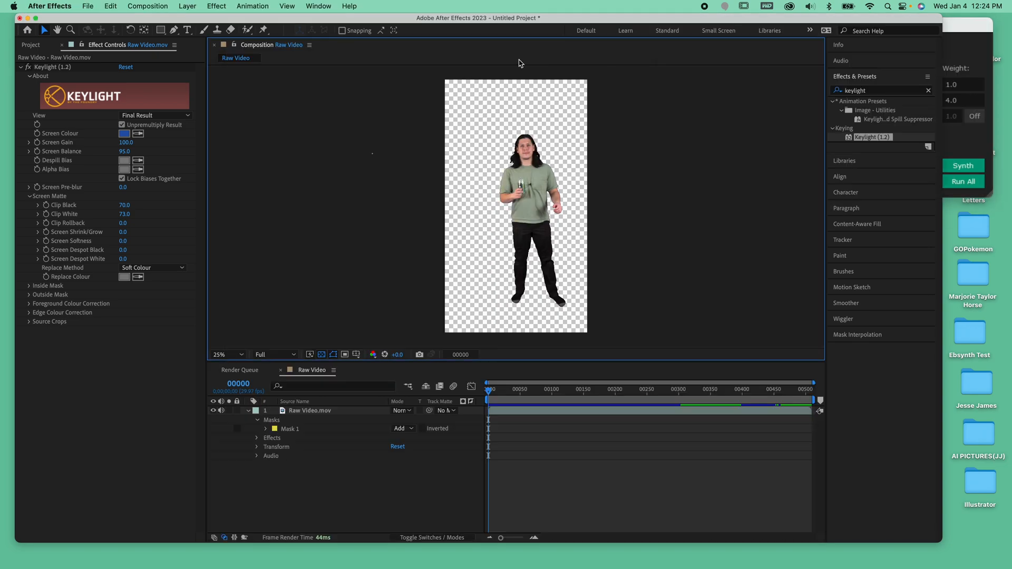
click(240, 371)
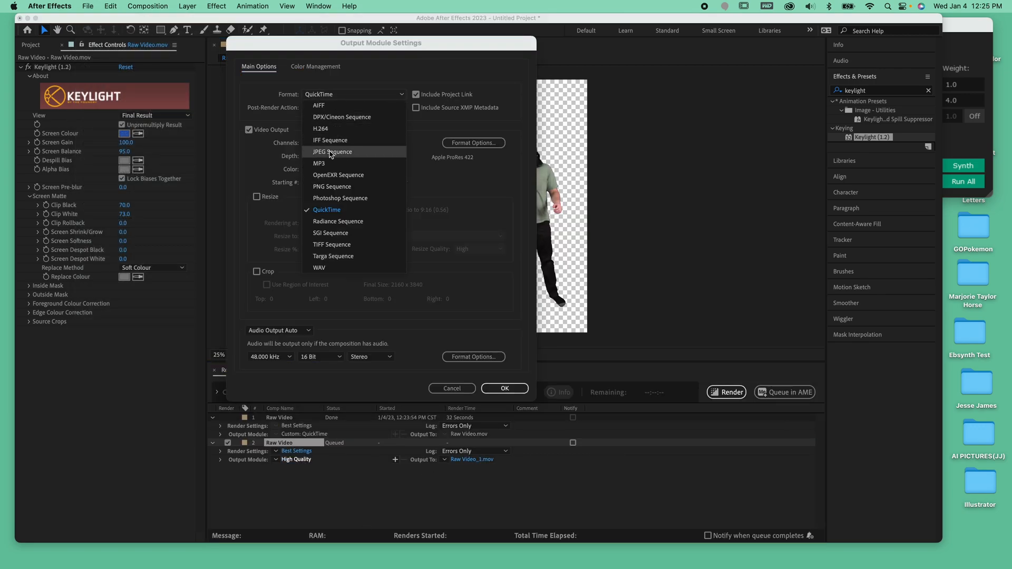
click(332, 187)
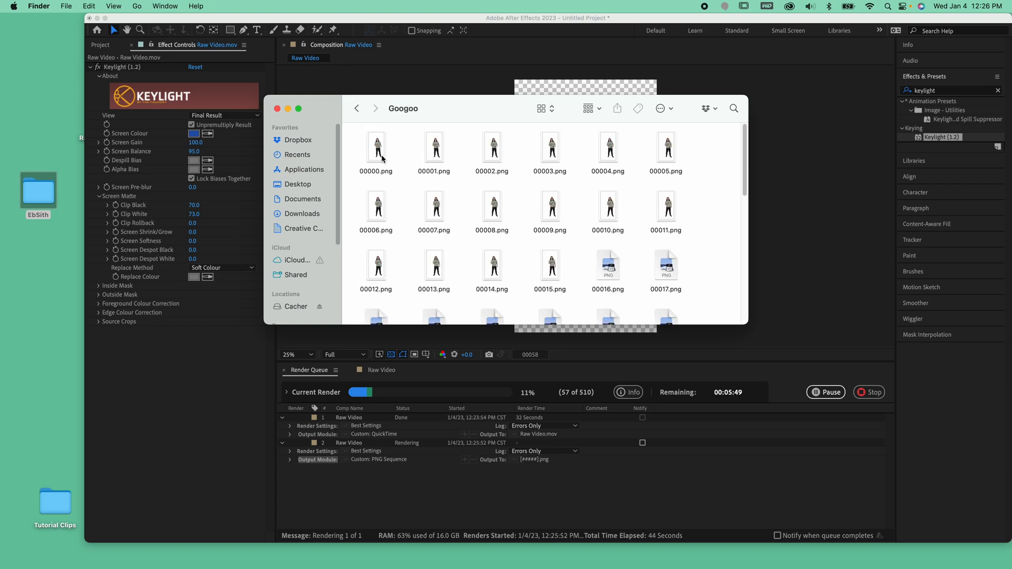
- Scroll through the rendered PNG frames in the Googoo folder
scroll(down, 3)
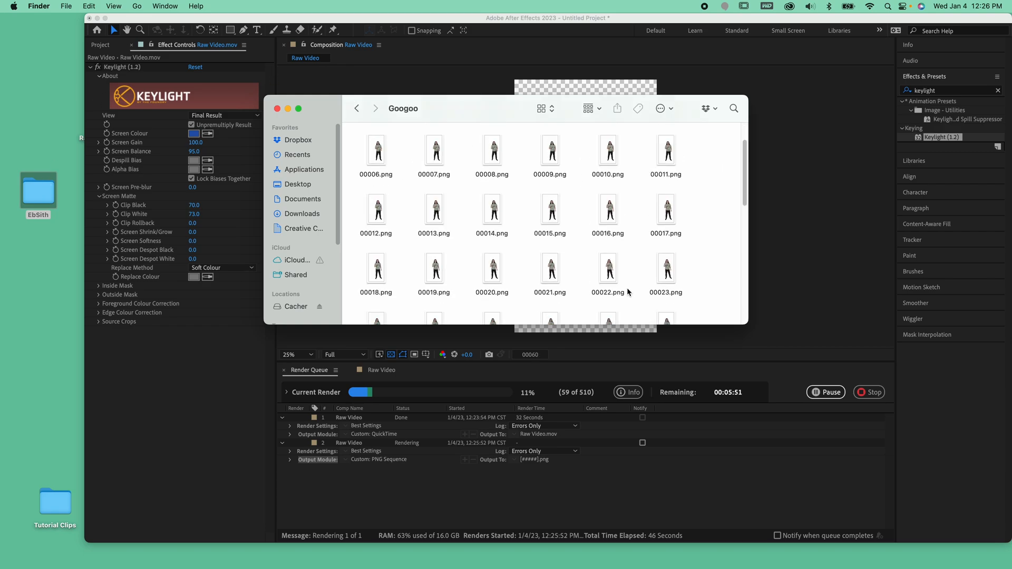
scroll(down, 3)
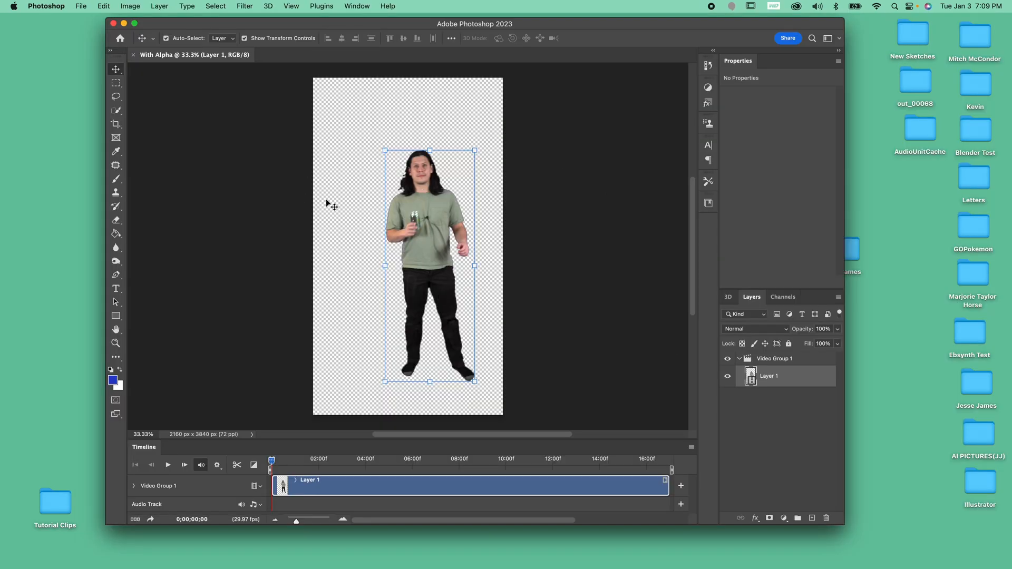
- Apply the Sketch > Stamp filter from Filter Gallery, adjusting Smoothness, for a black-and-white outline
click(243, 6)
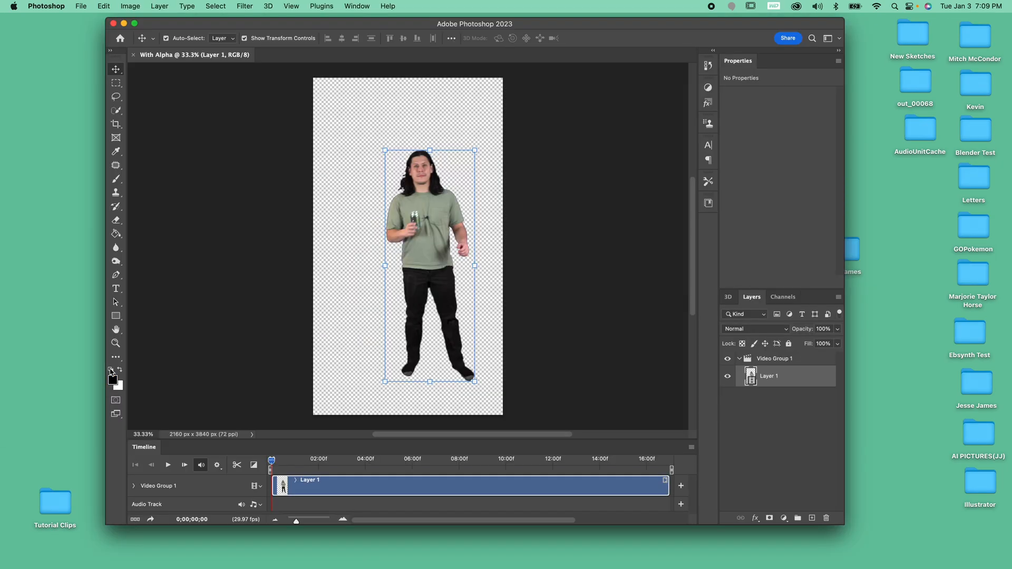
click(245, 6)
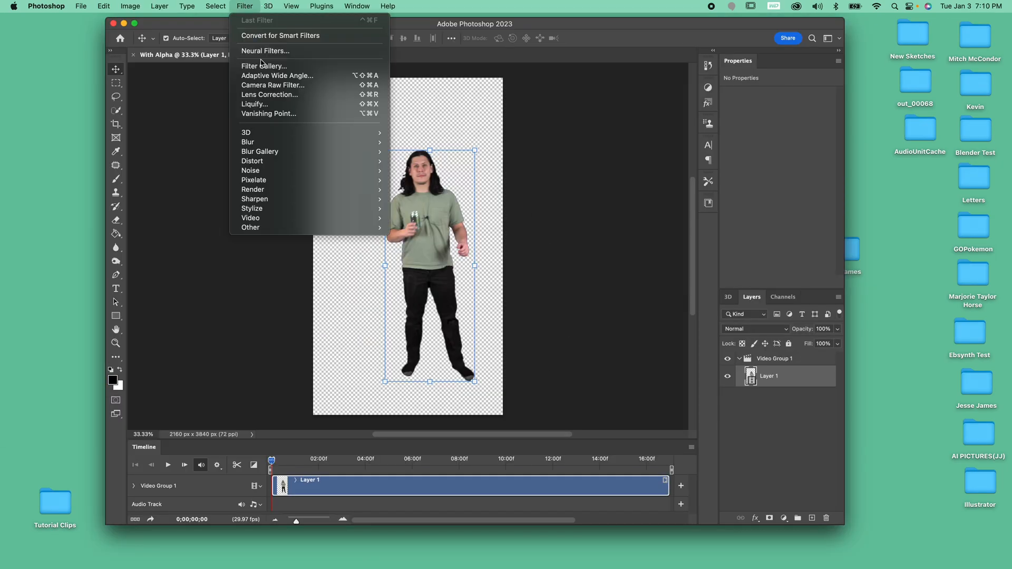
click(263, 65)
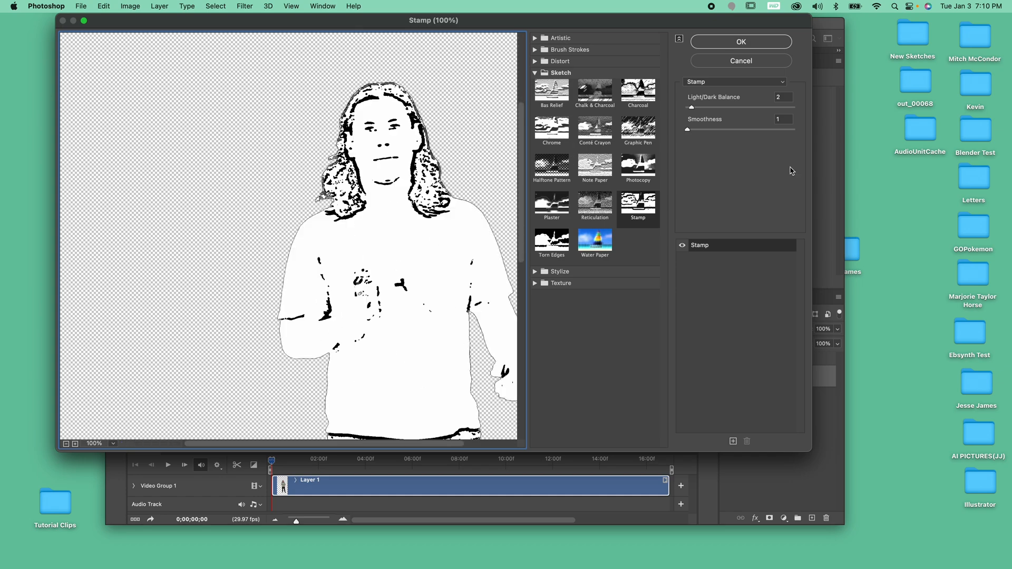
triple_click(784, 119)
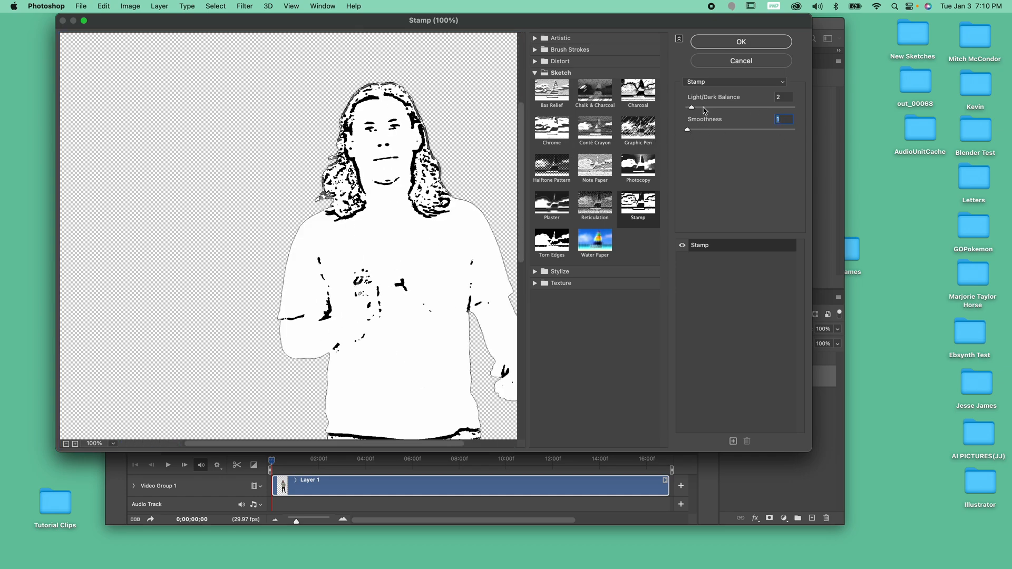
click(740, 41)
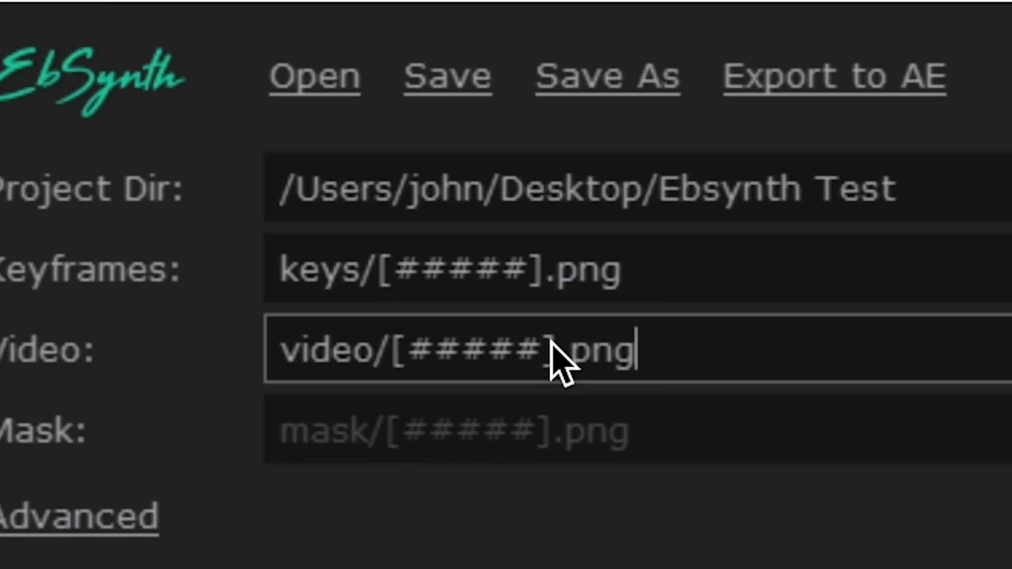
mouse_move(558, 368)
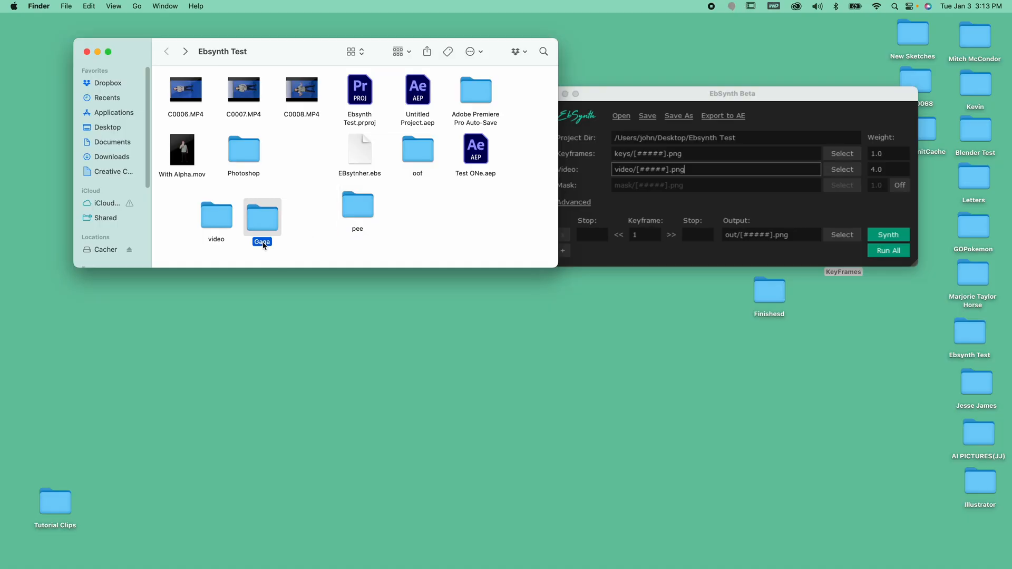
- Rename the new folder to 'keys' for the EbSynth keyframe path
double_click(216, 216)
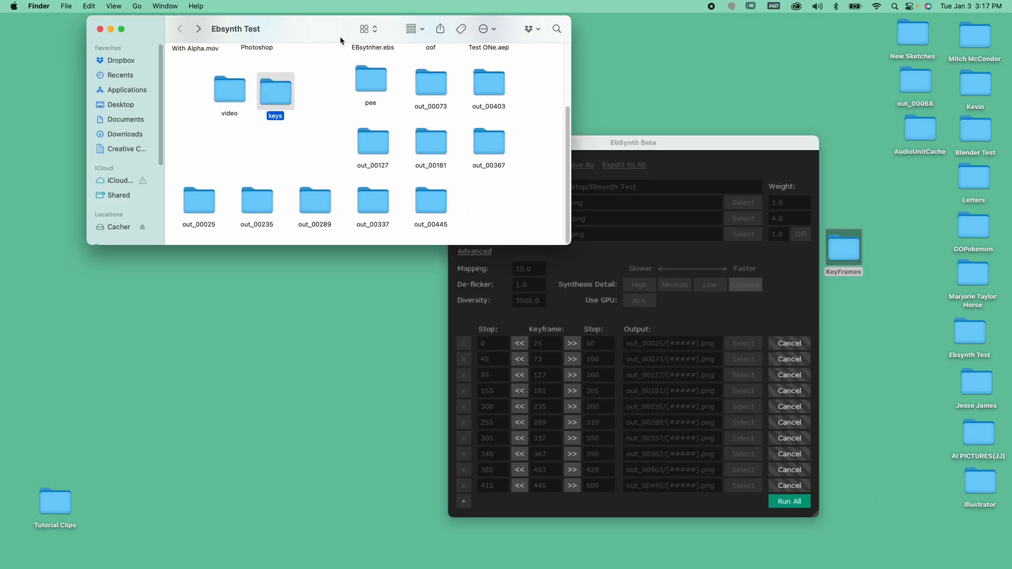
- Export the finished EbSynth sequences to AE and scrub the staggered out_ layers from the start
drag(291, 28, 243, 180)
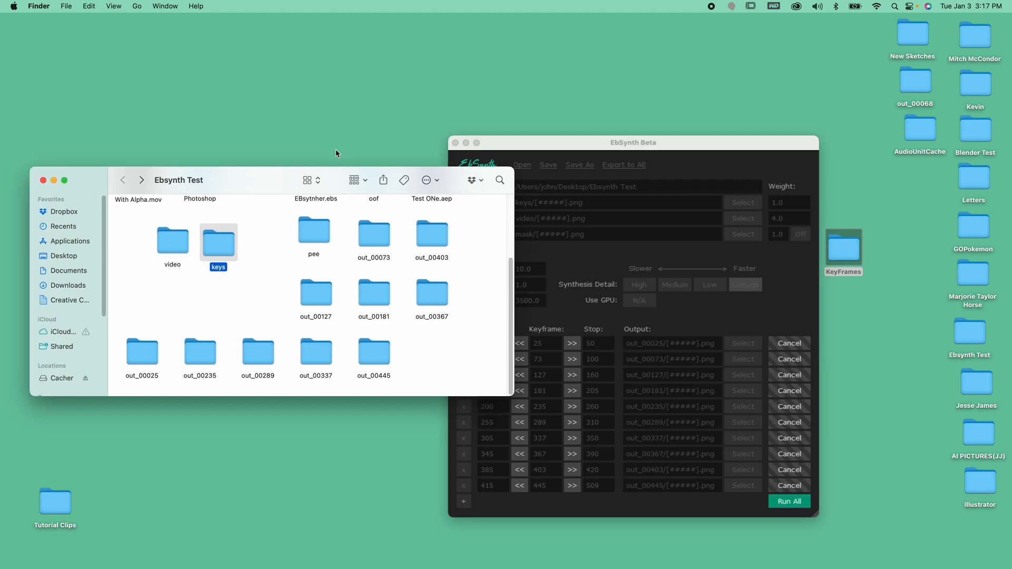
click(633, 142)
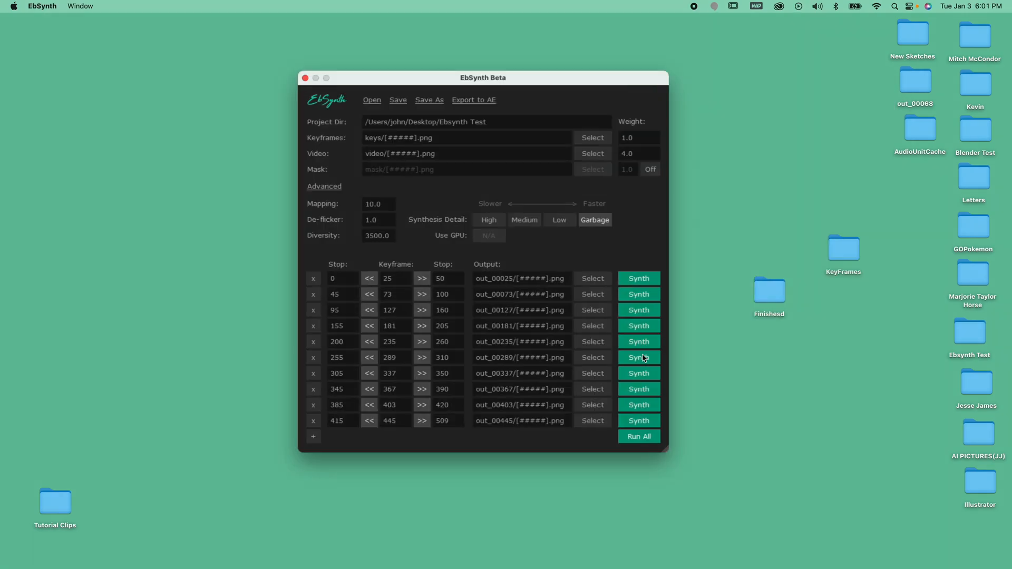
click(473, 101)
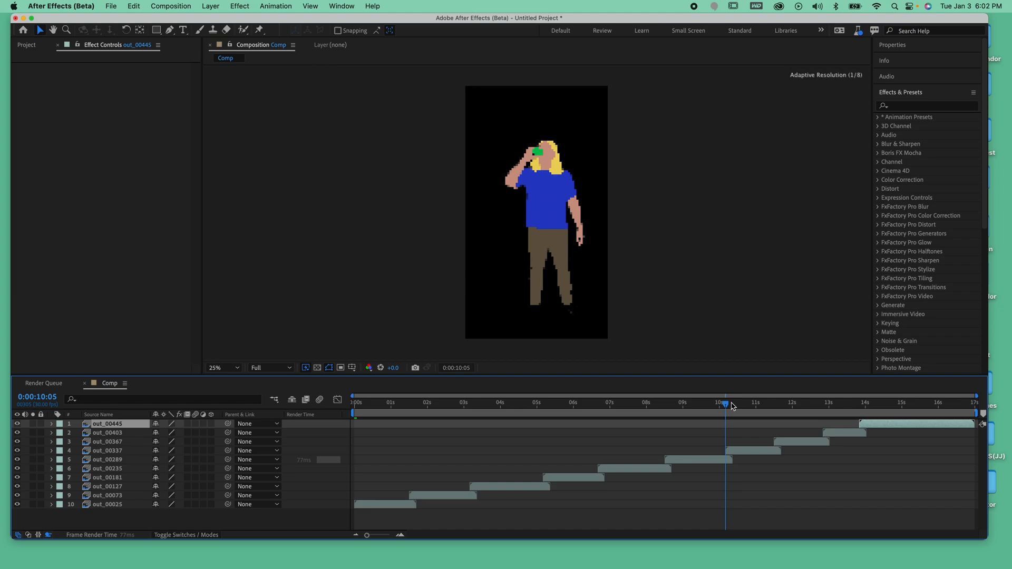
click(369, 404)
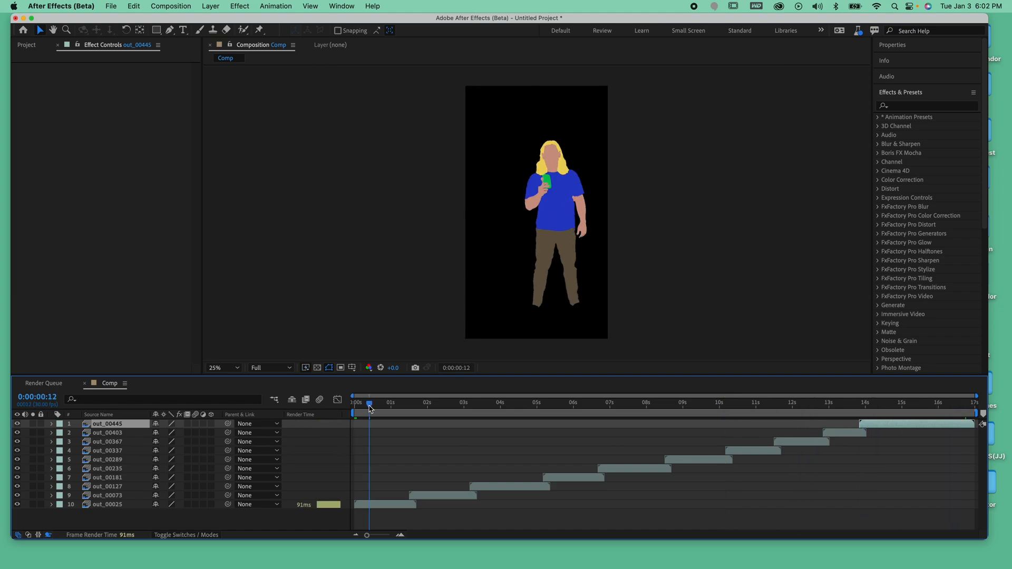
click(153, 84)
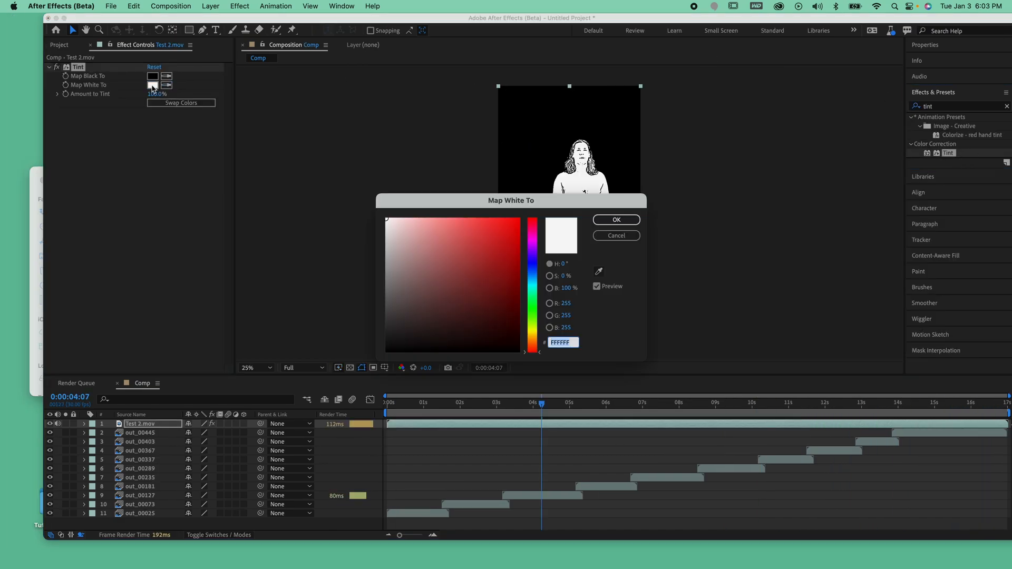
- Map Tint's white to green on Test 2.mov and apply Keylight to key the green out
click(615, 219)
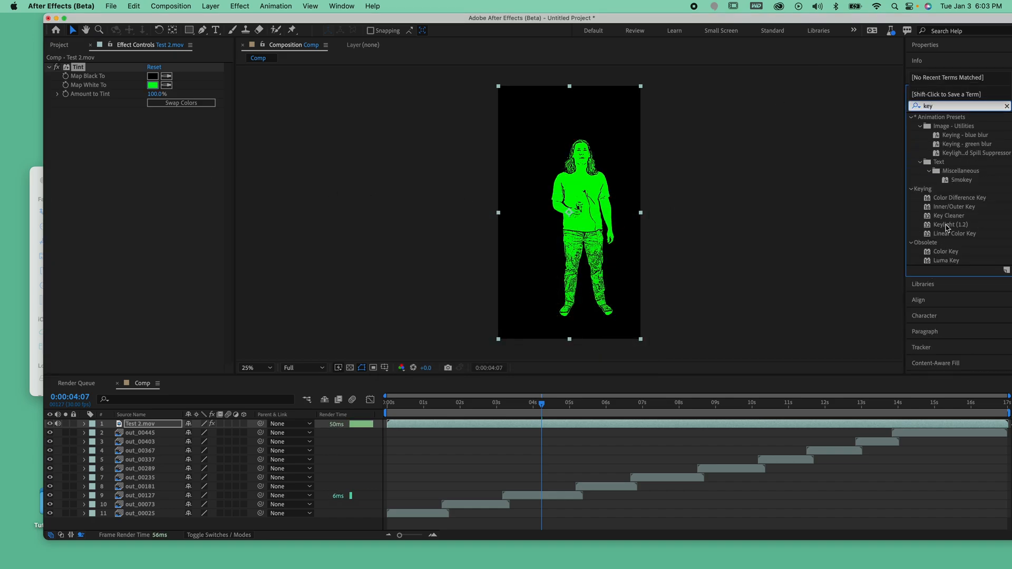
double_click(952, 224)
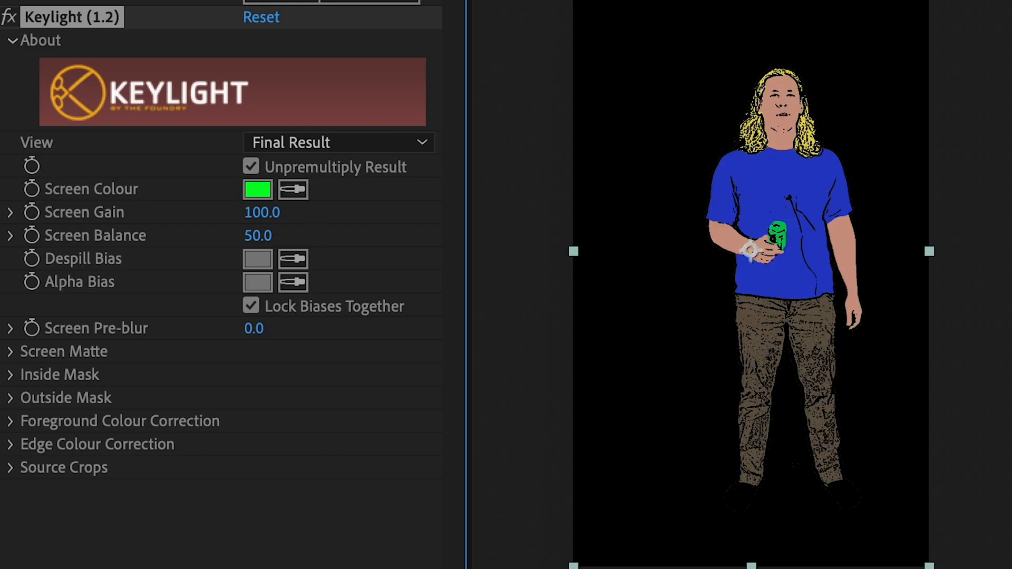